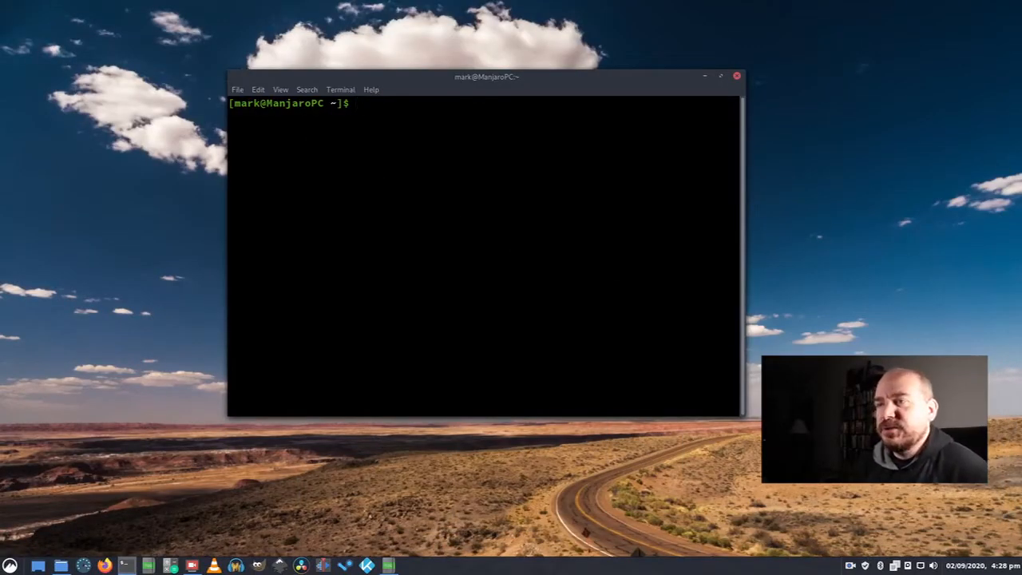
# Run 'pacman -Ss rclone' and pick out the community rclone 1.50.2-1 package from the results.
pyautogui.write('pacman -Ss')
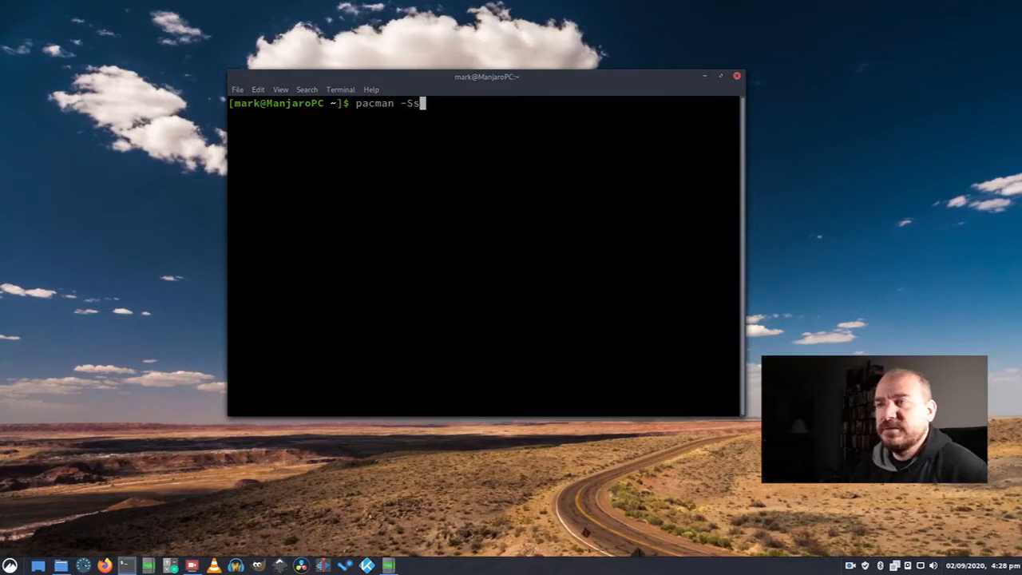
pyautogui.write('rclone')
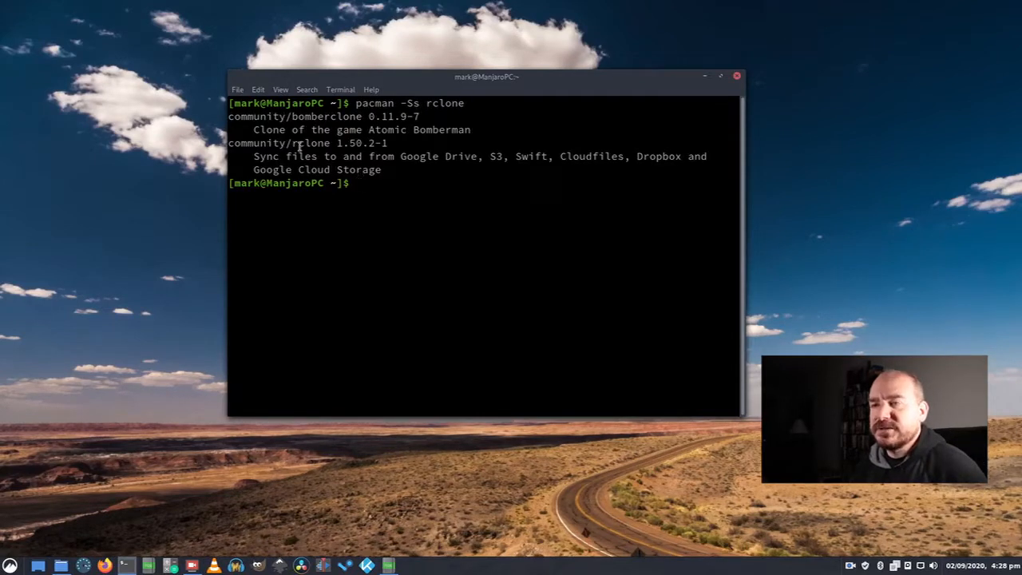
pyautogui.doubleClick(312, 144)
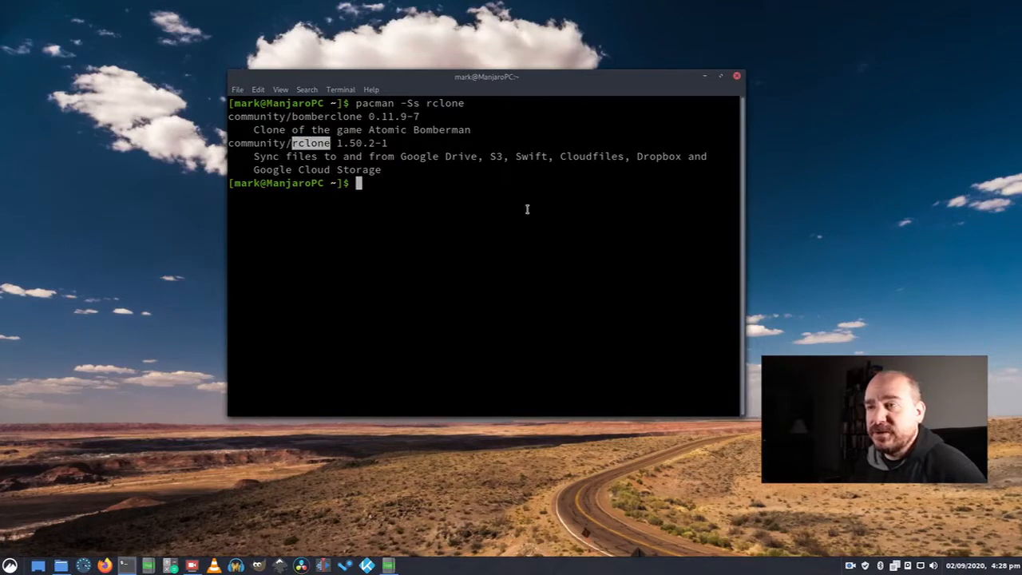
# Install rclone with 'sudo pacman -S rclone', giving the password and confirming the install.
pyautogui.write('sudo')
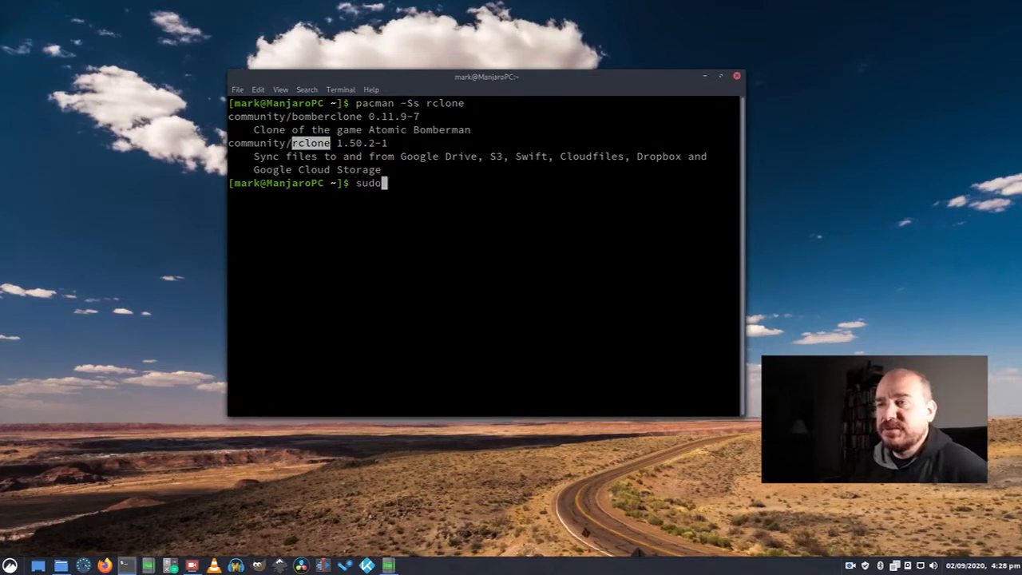
pyautogui.write('pacman -S rclone')
pyautogui.write('y')
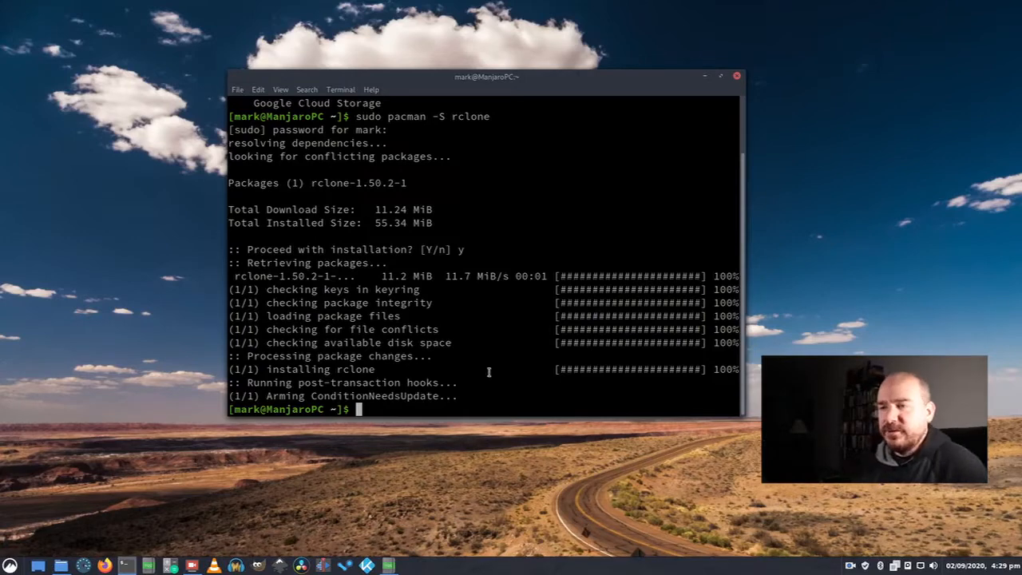
pyautogui.write('r')
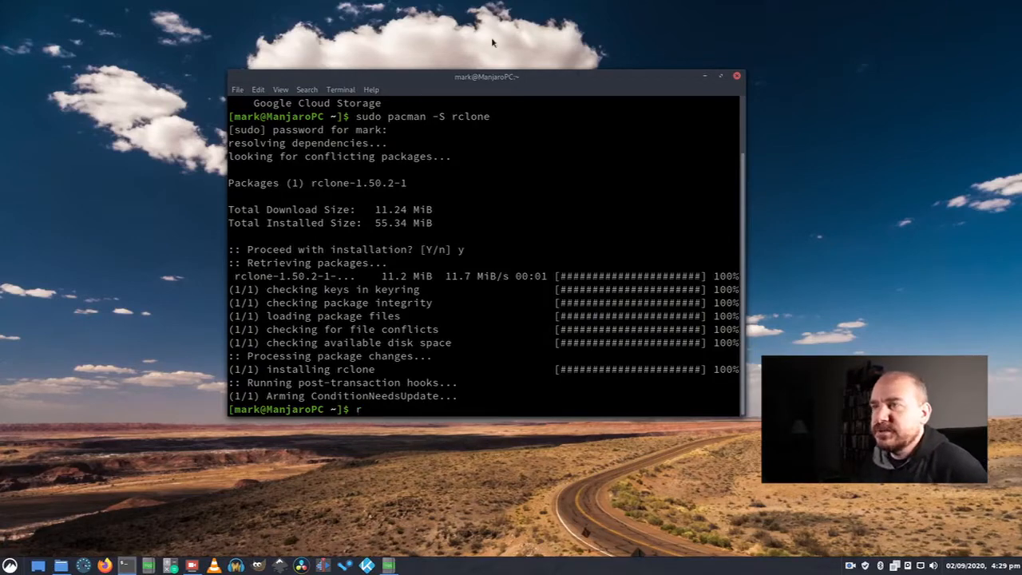
# Enlarge the terminal, run 'rclone config' and begin a new remote named onedrive.
pyautogui.moveTo(485, 77); pyautogui.dragTo(409, 21)
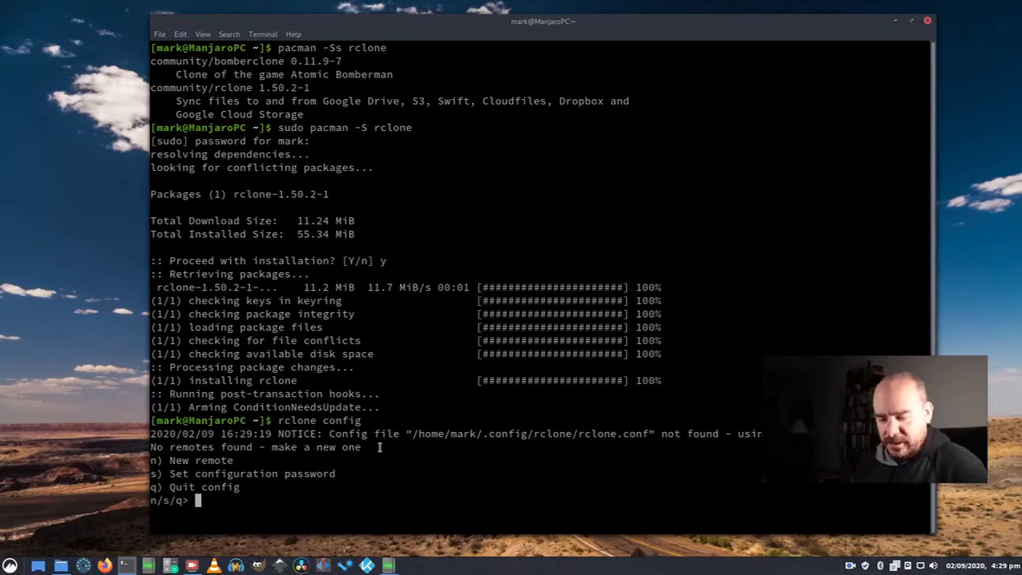
pyautogui.write('n')
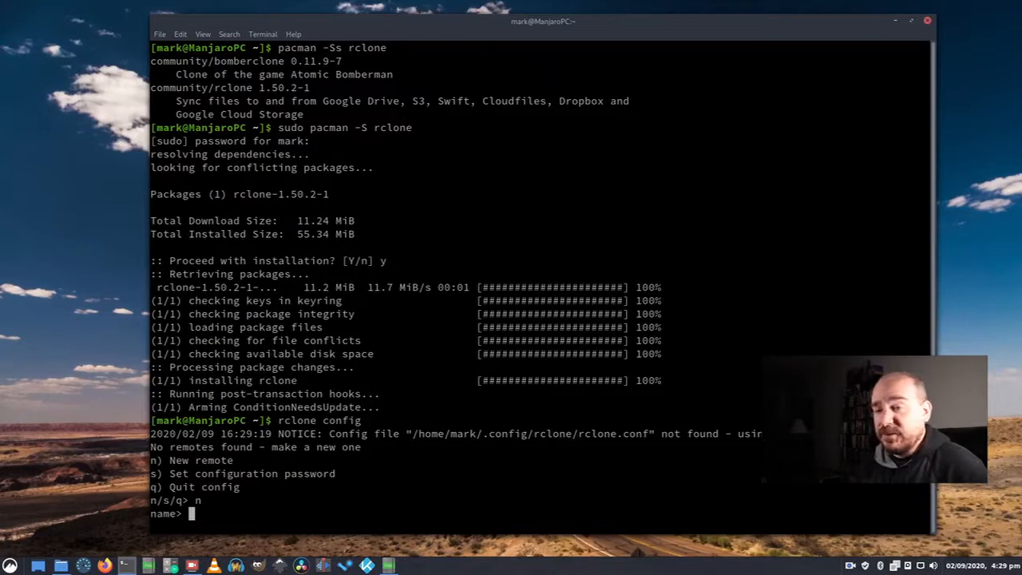
pyautogui.write('onedrive')
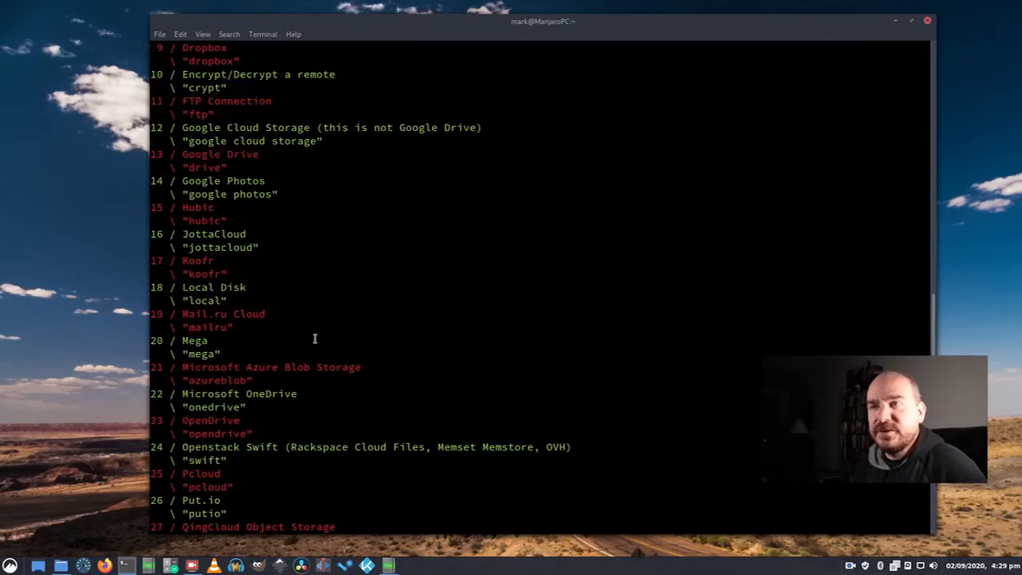
# Choose storage type 22 (Microsoft OneDrive), default client id/secret, no advanced config, auto config yes.
pyautogui.scroll(-3)
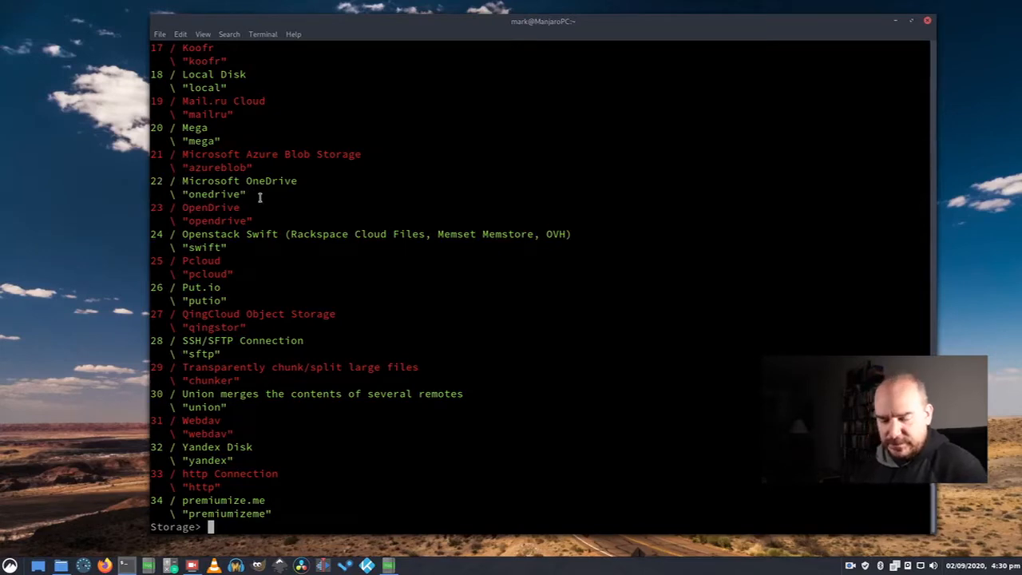
pyautogui.write('22')
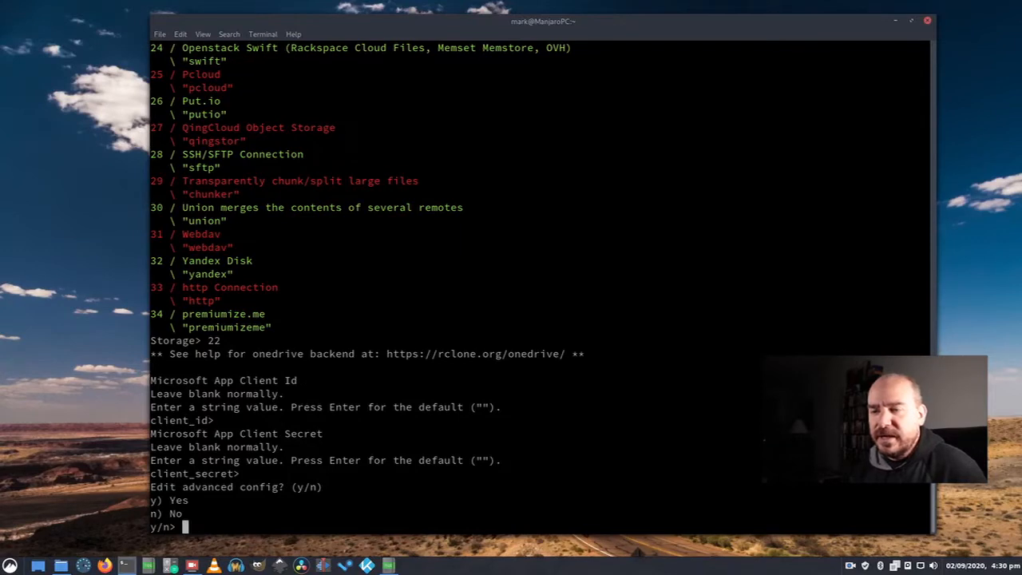
pyautogui.write('n')
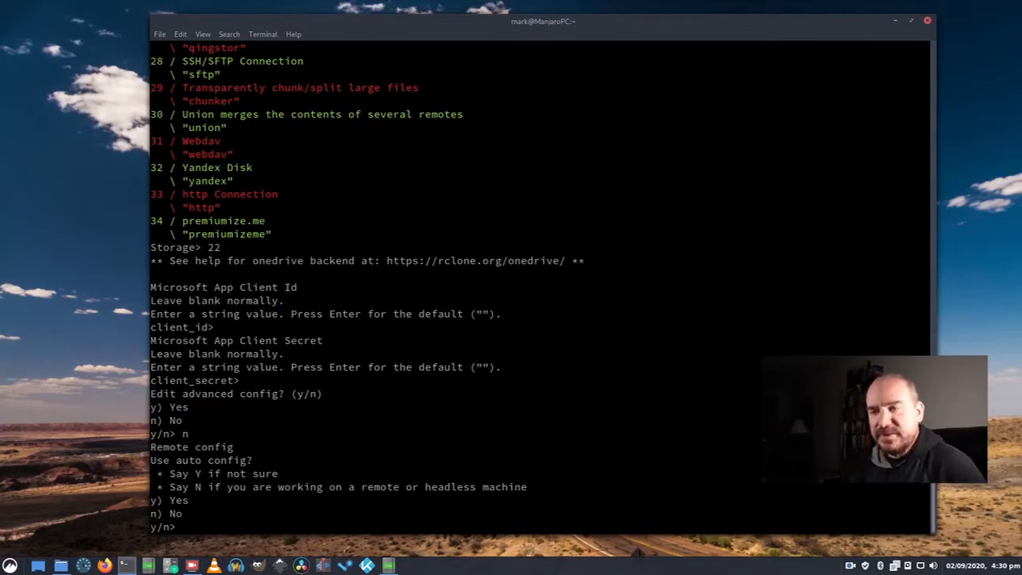
pyautogui.write('y')
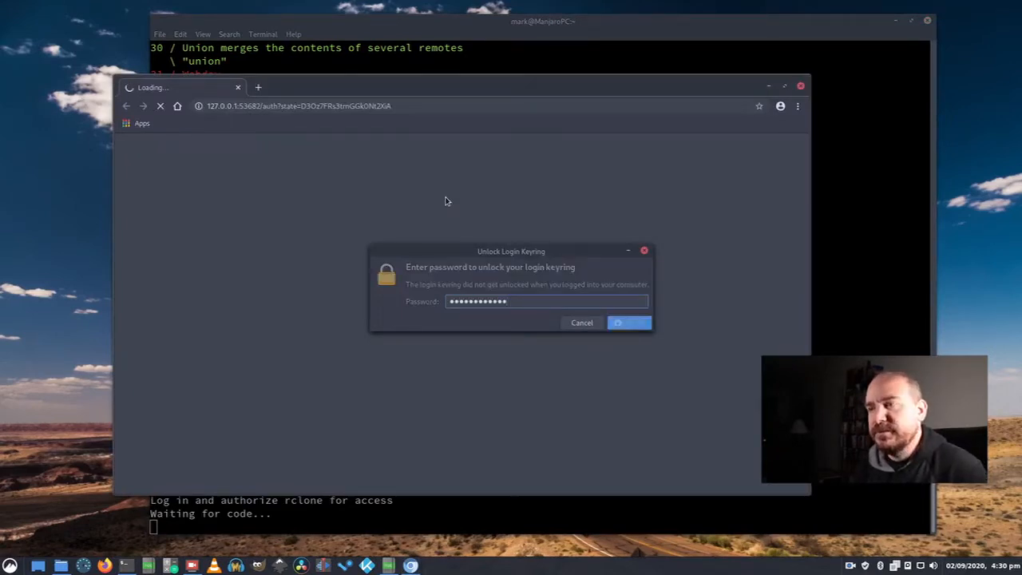
# Unlock the login keyring and sign in to the Microsoft account to authorize rclone.
pyautogui.click(629, 323)
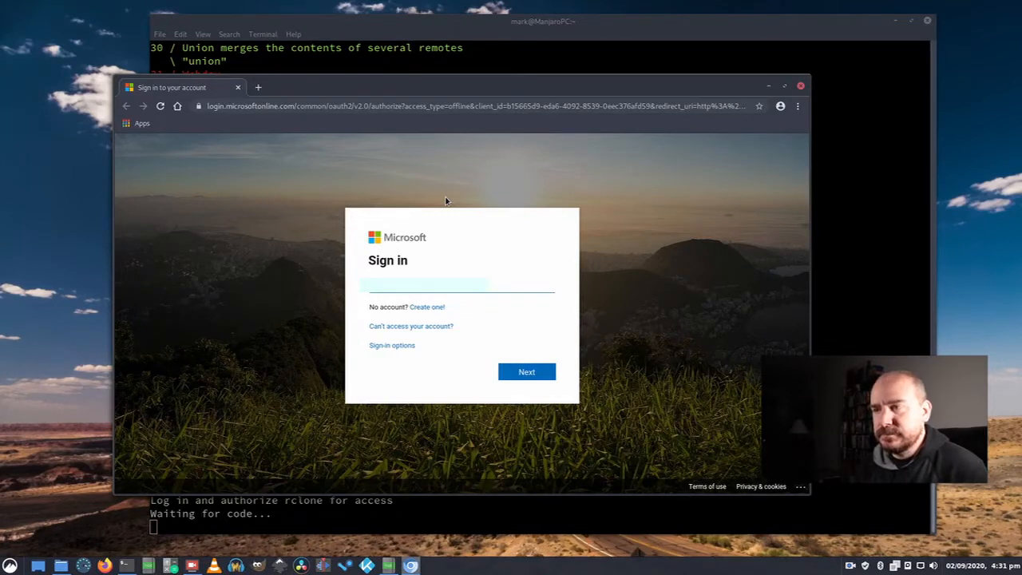
pyautogui.click(527, 370)
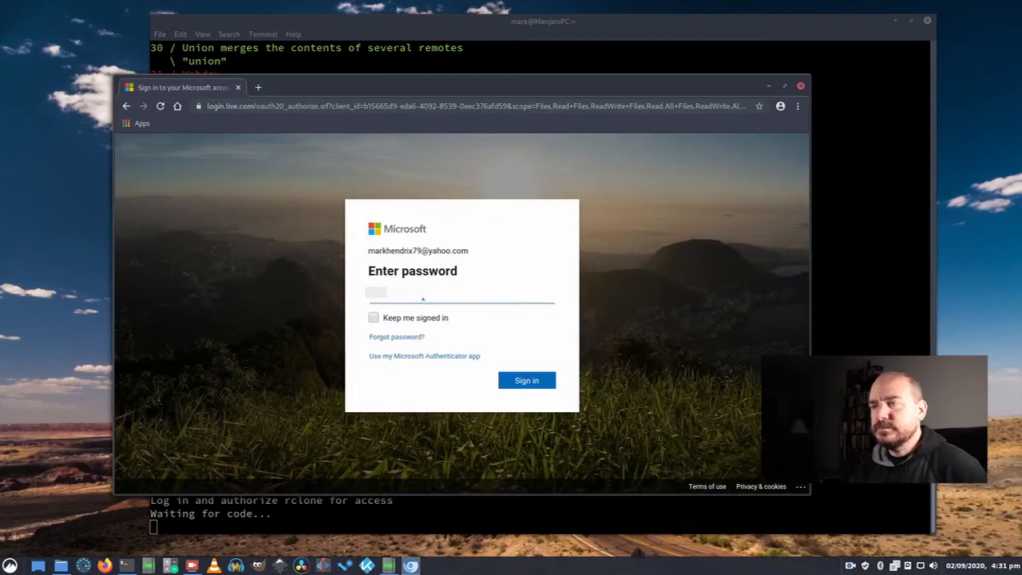
pyautogui.click(526, 380)
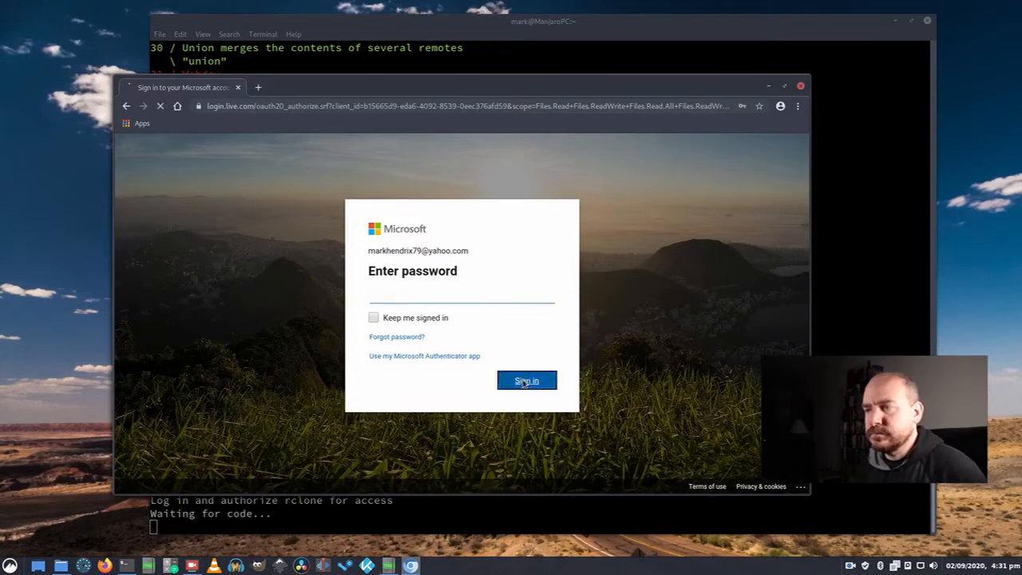
pyautogui.click(527, 380)
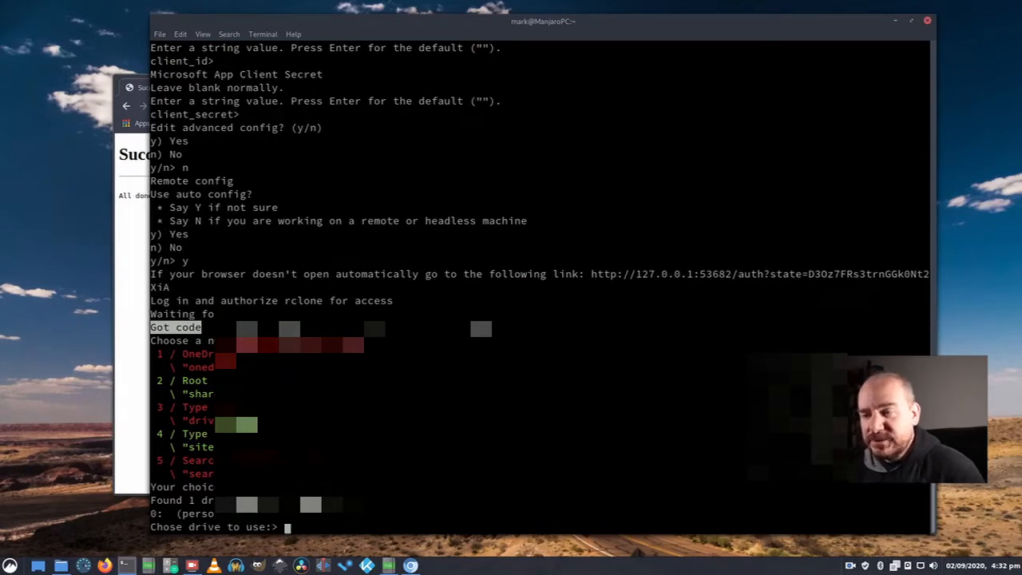
# Select drive 0, accept the onedrive remote with y, and quit rclone config.
pyautogui.write('0')
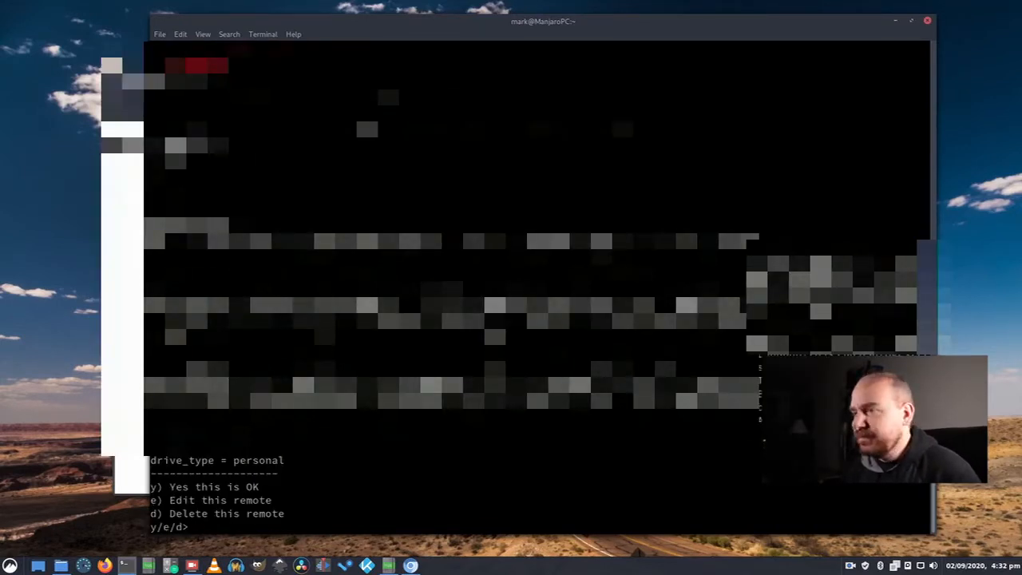
pyautogui.write('y')
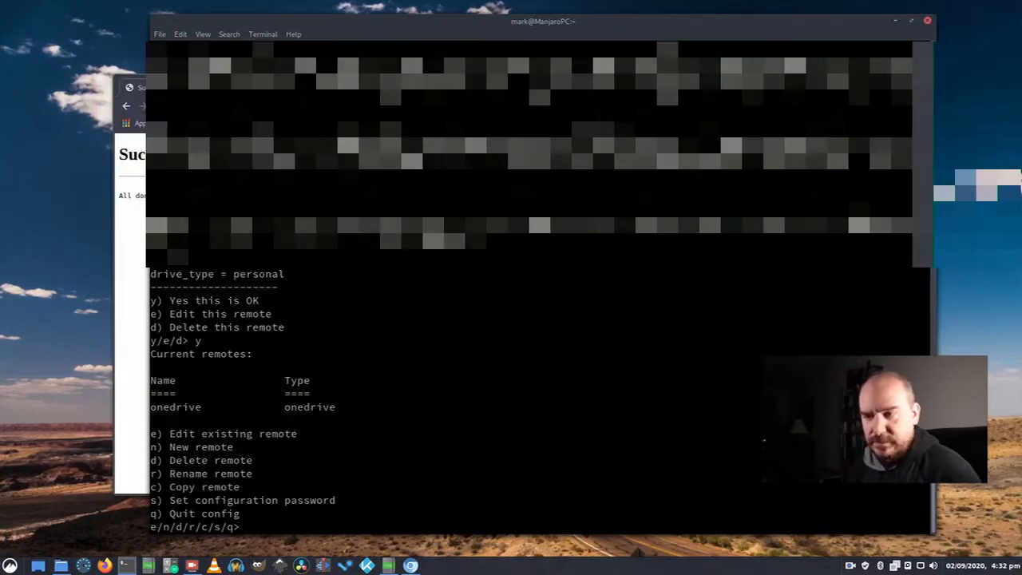
pyautogui.write('q')
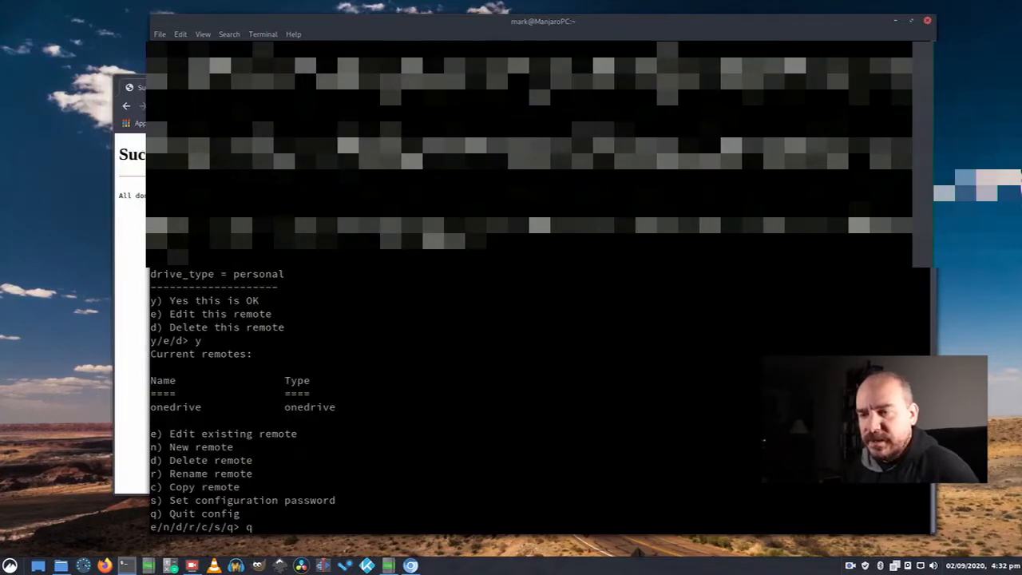
pyautogui.press('Return')
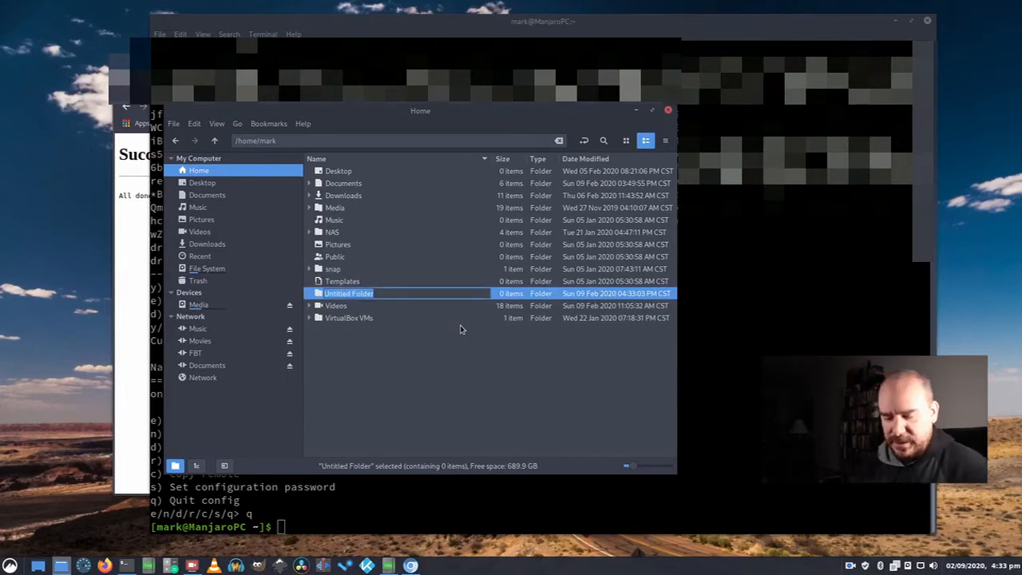
# Name the new home folder 'onedrive'.
pyautogui.write('onedrive')
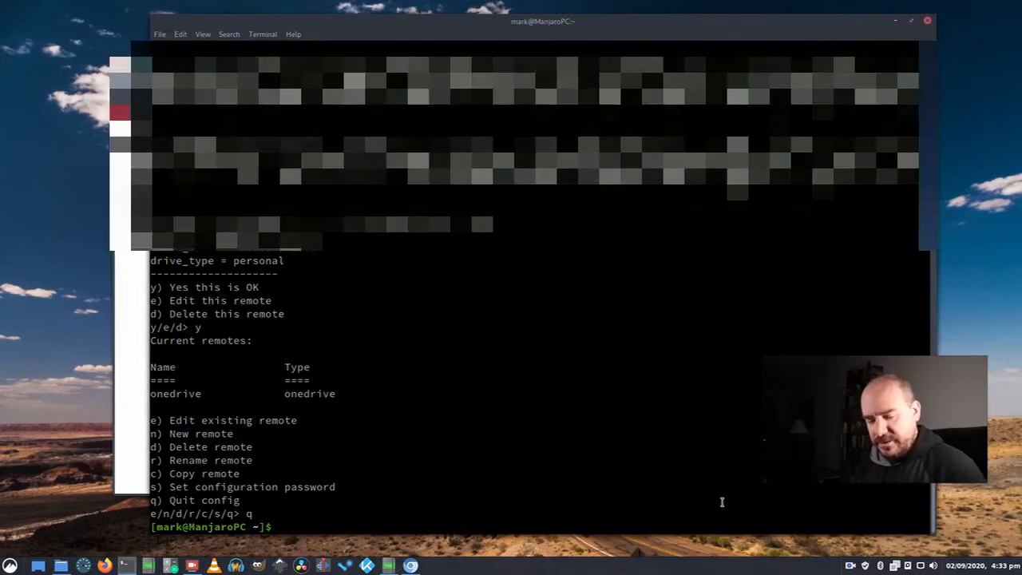
# Run 'rclone --vfs-cache-mode writes mount onedrive: ~/onedrive' to mount the remote.
pyautogui.write('rco')
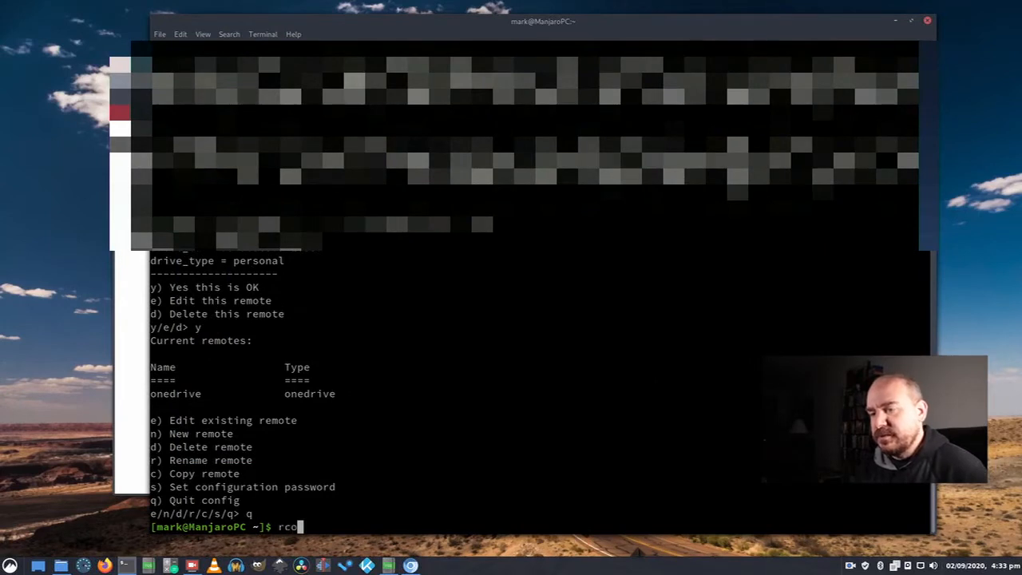
pyautogui.write('lone')
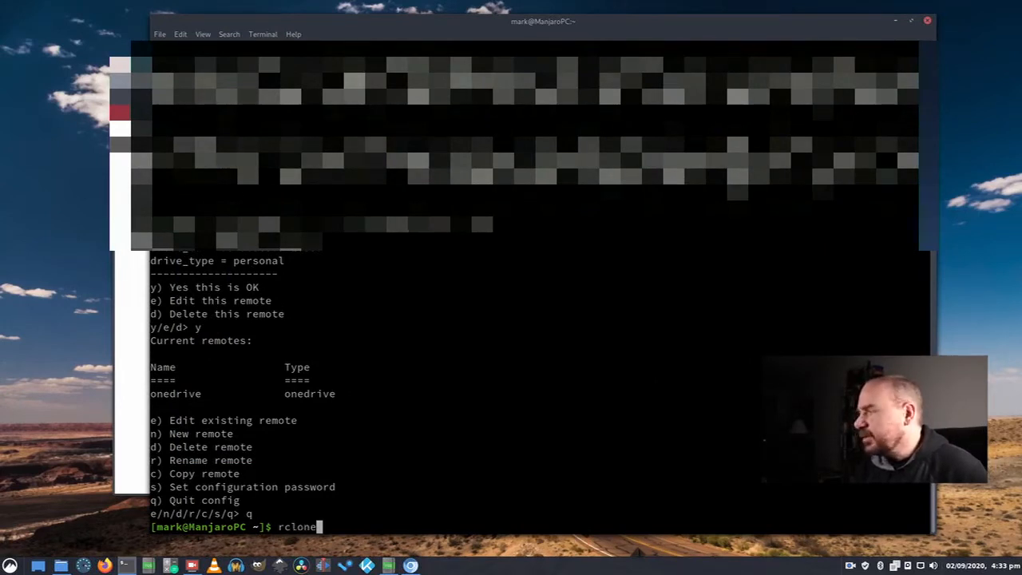
pyautogui.write('--')
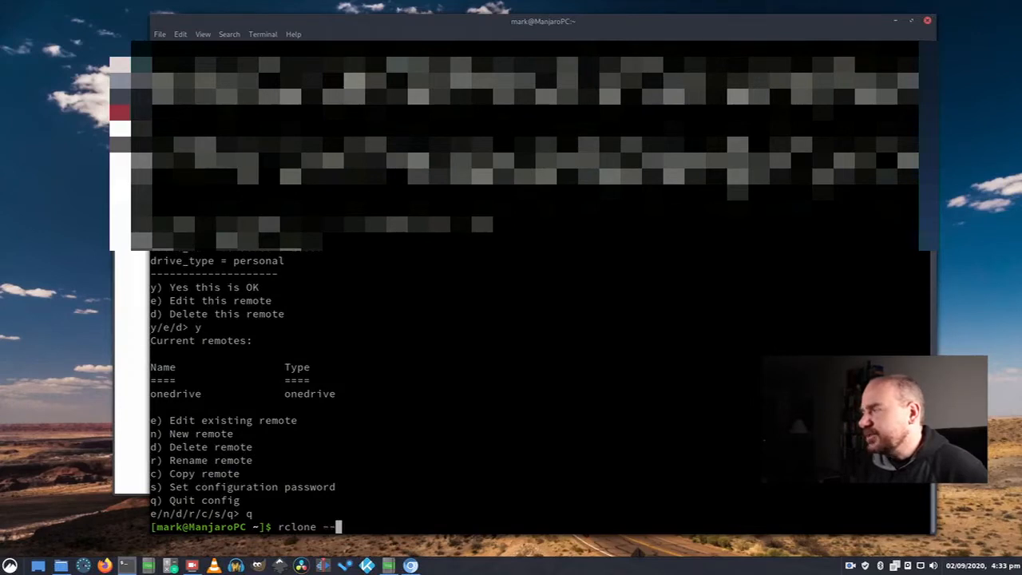
pyautogui.write('vfs-')
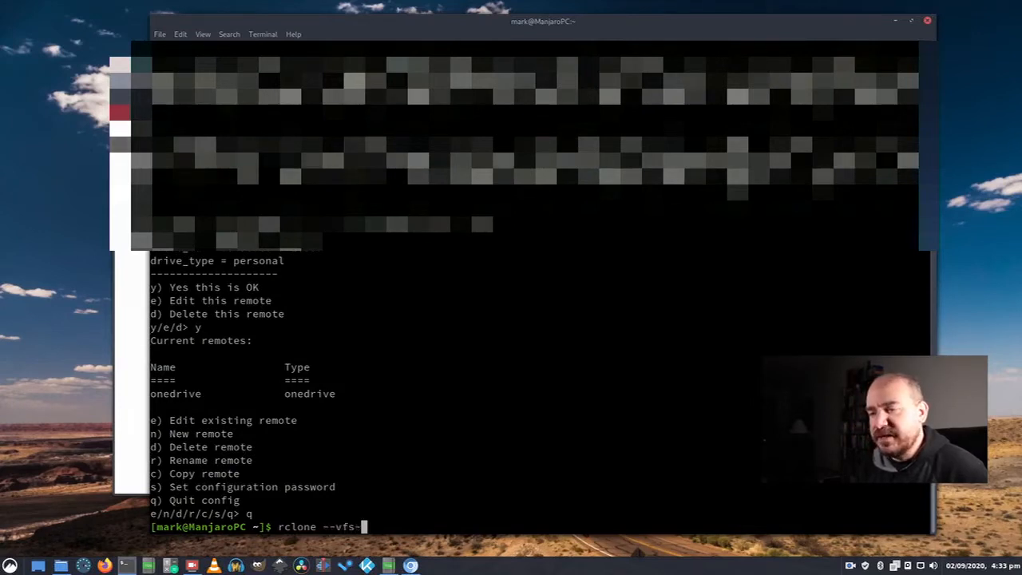
pyautogui.write('cache-mo')
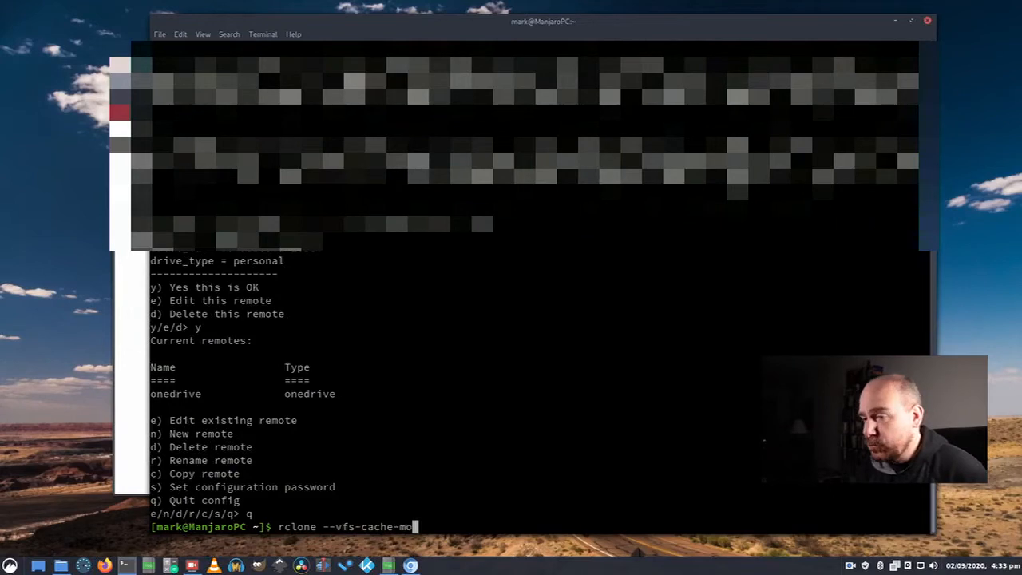
pyautogui.write('de')
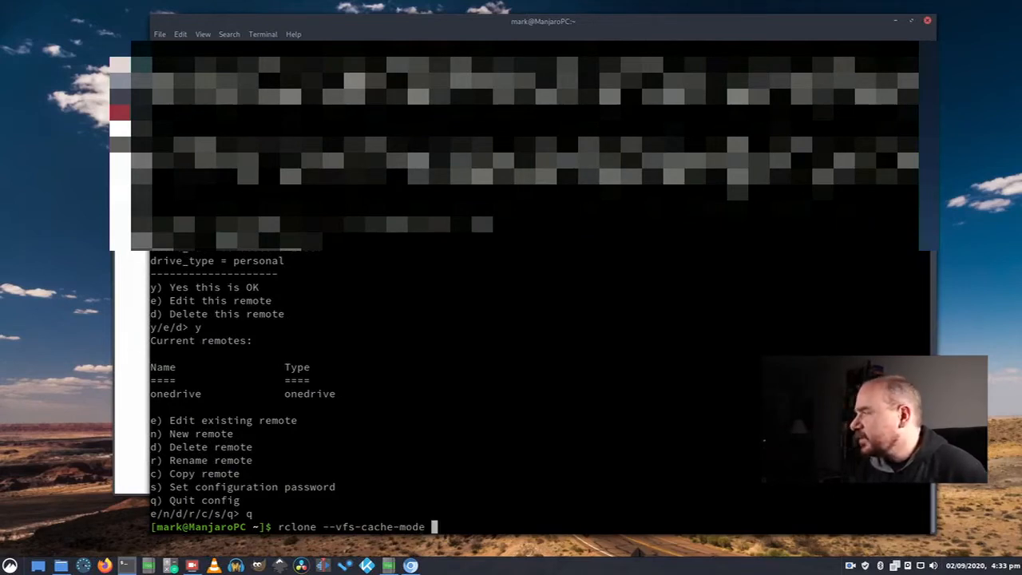
pyautogui.write('writes mount')
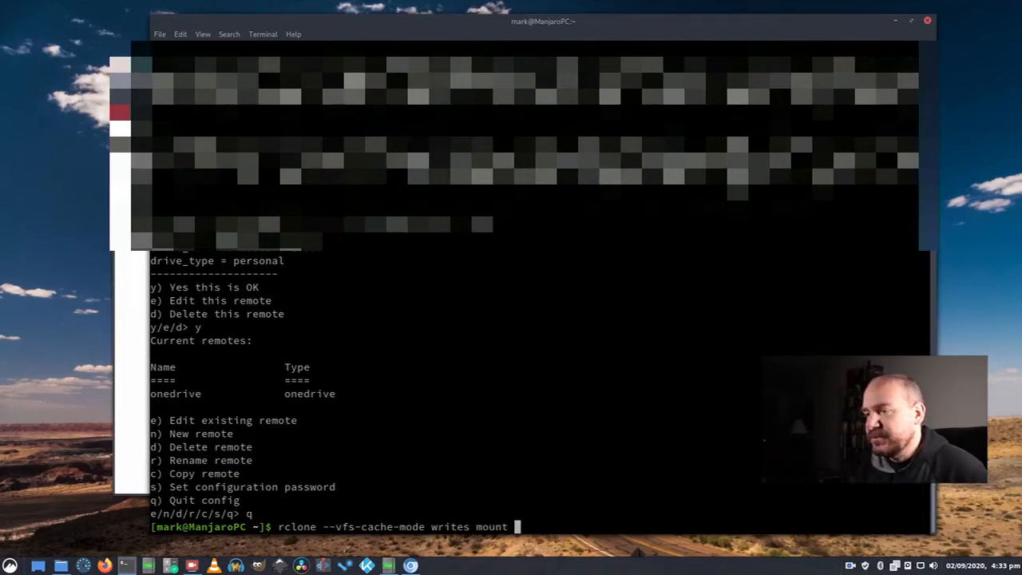
pyautogui.write('onet')
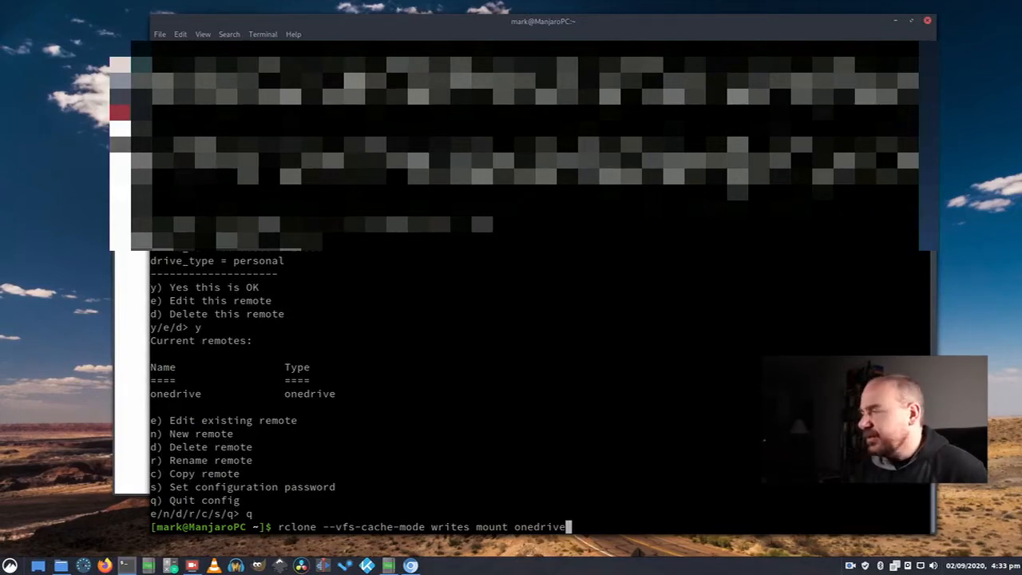
pyautogui.write(':')
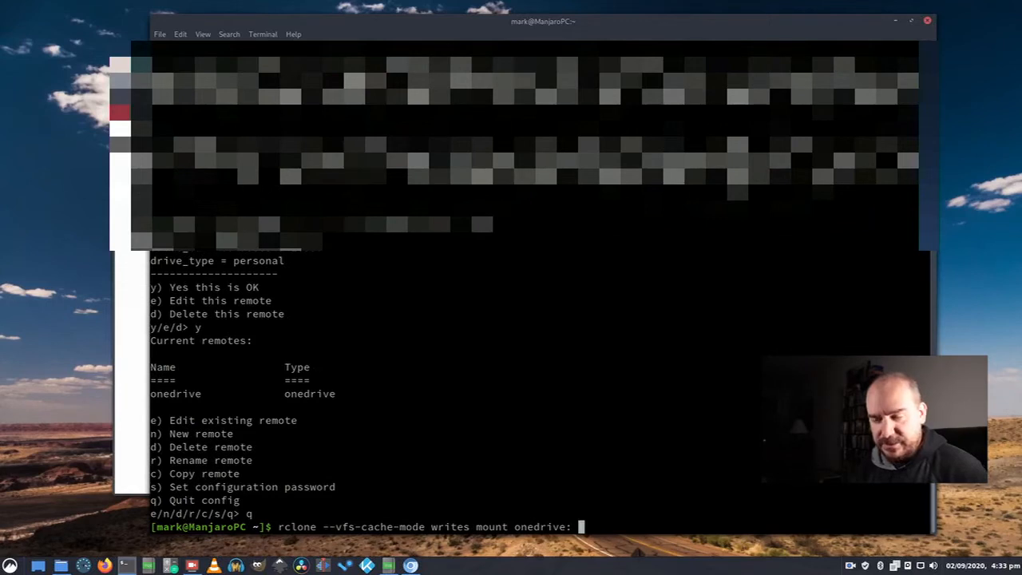
pyautogui.write('~/')
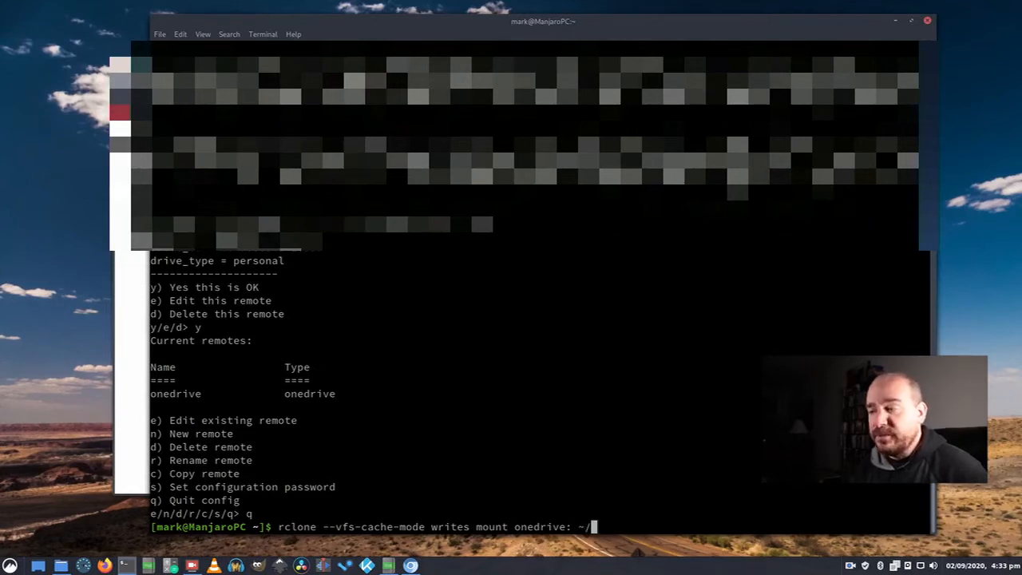
pyautogui.write('on')
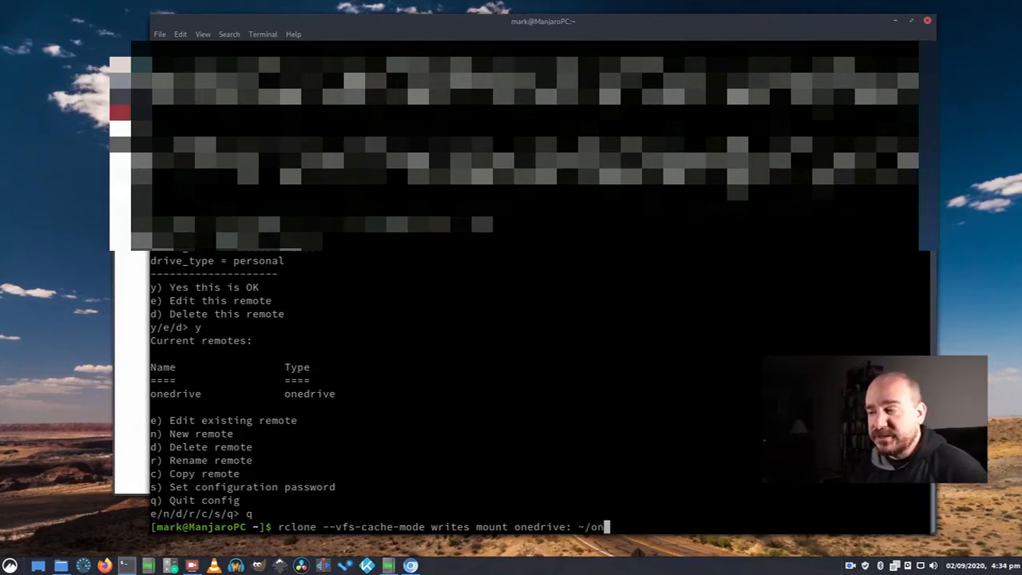
pyautogui.write('edrive')
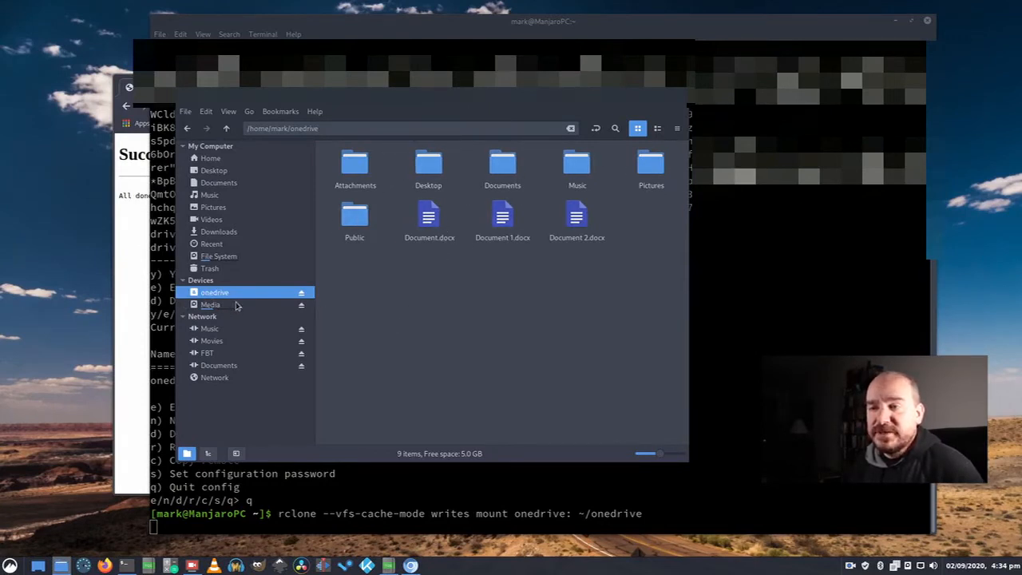
pyautogui.moveTo(651, 163)
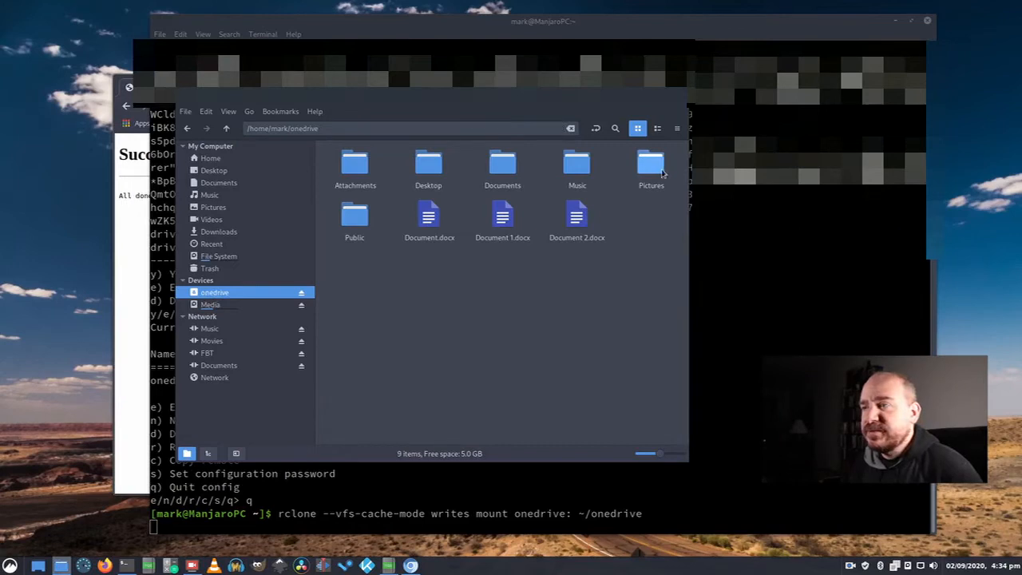
pyautogui.moveTo(594, 476)
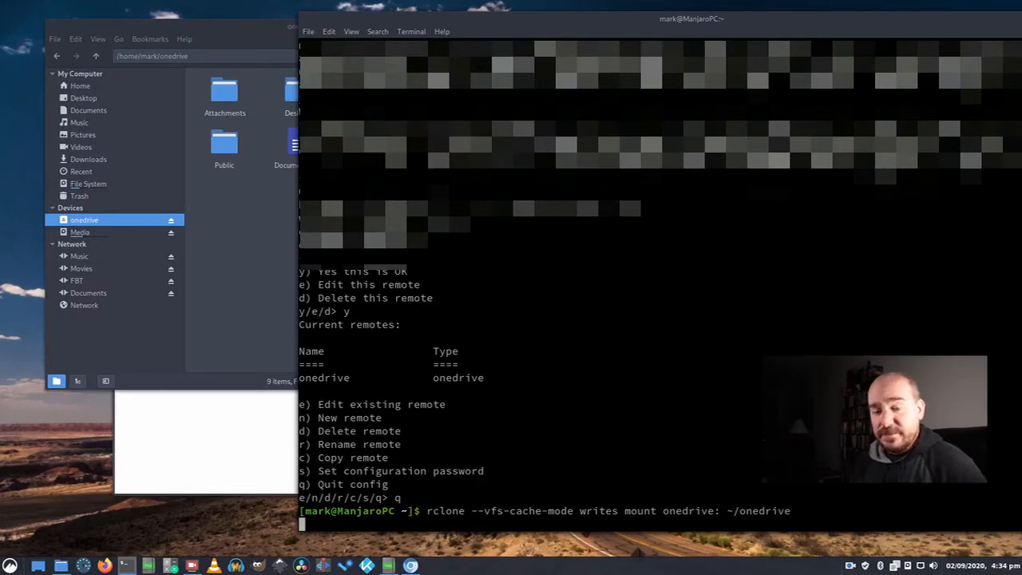
pyautogui.moveTo(741, 290)
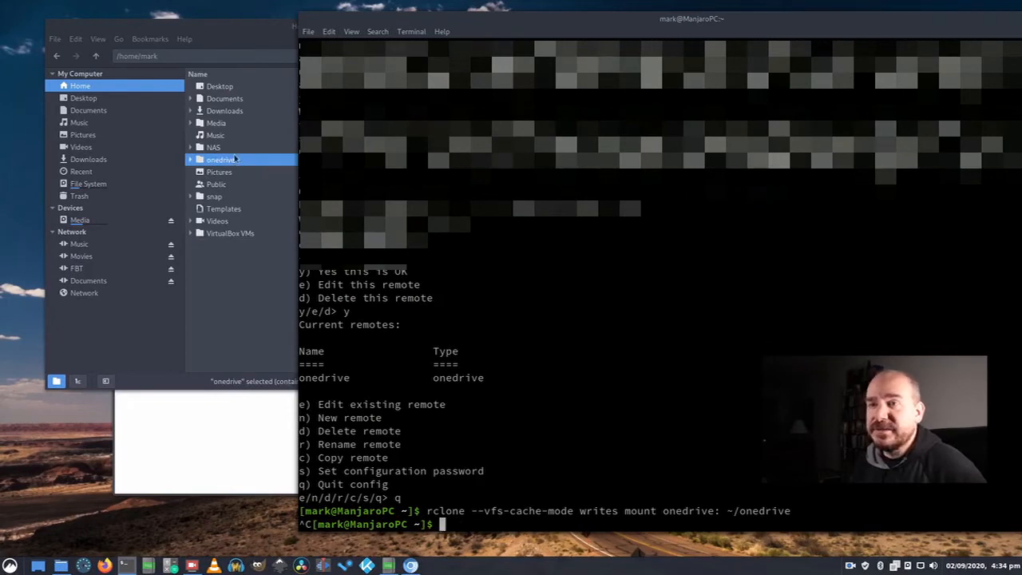
# Widen the Nemo window to show the home folder details with onedrive holding 0 items.
pyautogui.doubleClick(222, 160)
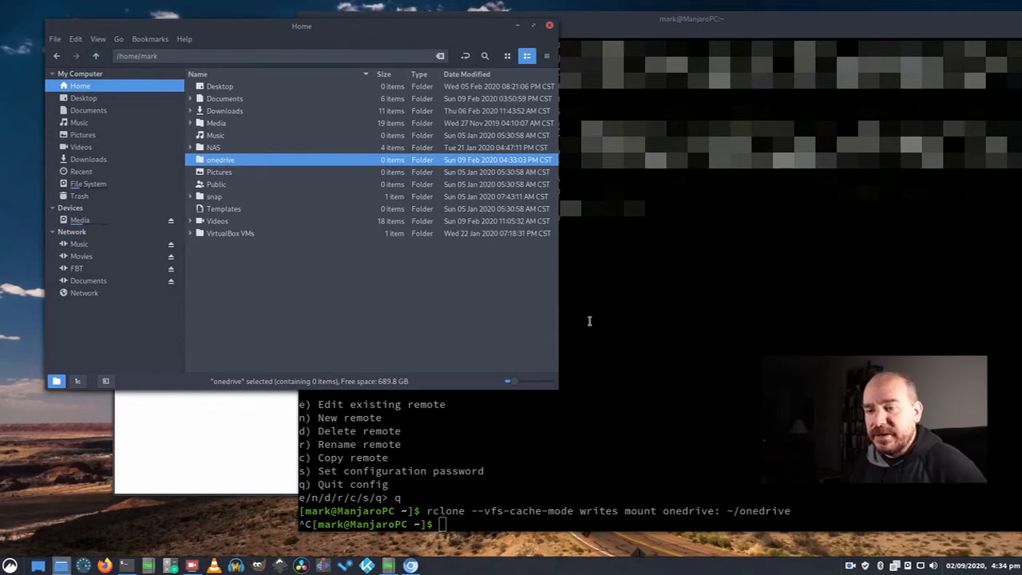
# Launch Startup Applications from the Cinnamon menu by searching 'start'.
pyautogui.click(10, 565)
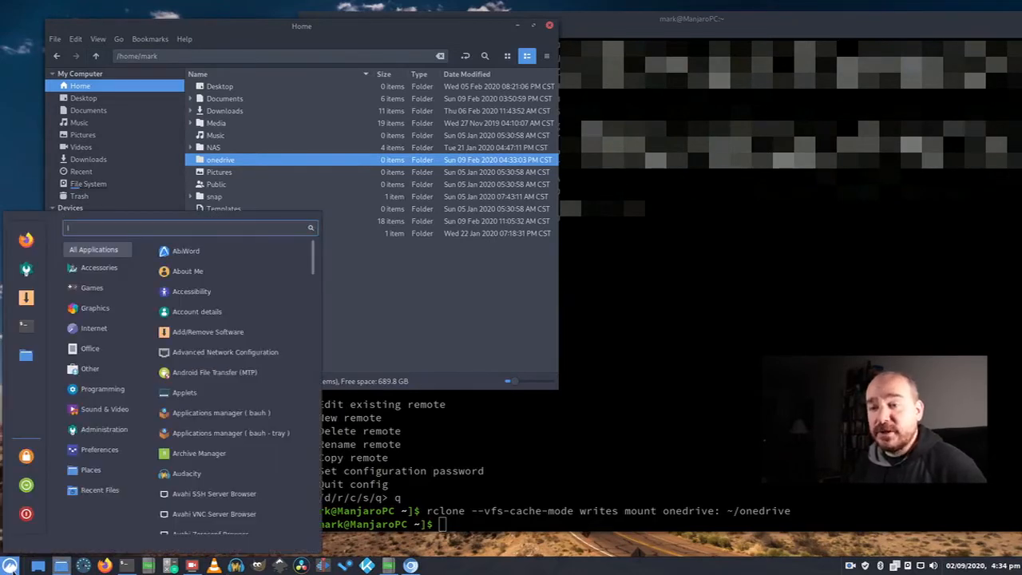
pyautogui.write('start')
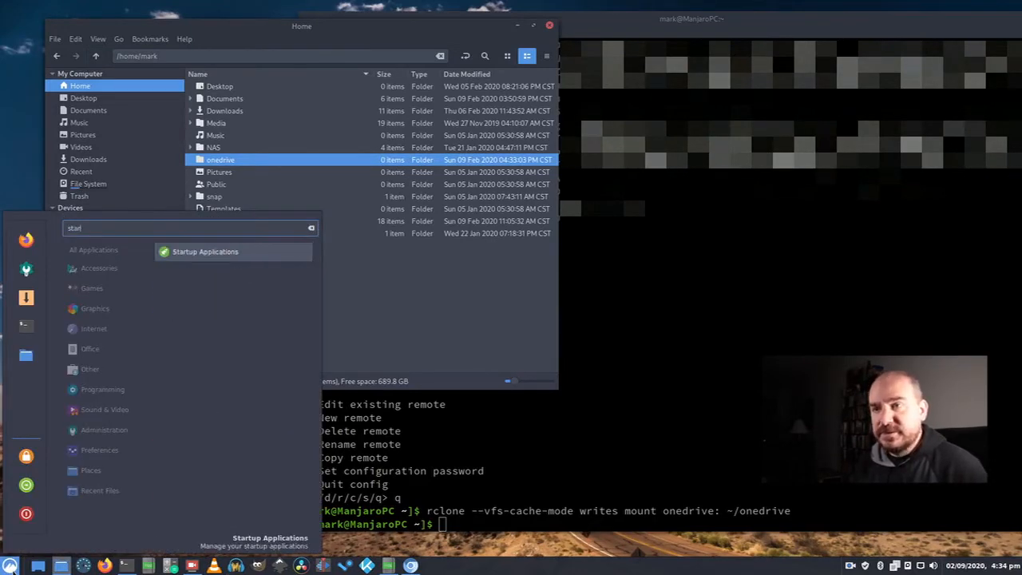
pyautogui.write('l')
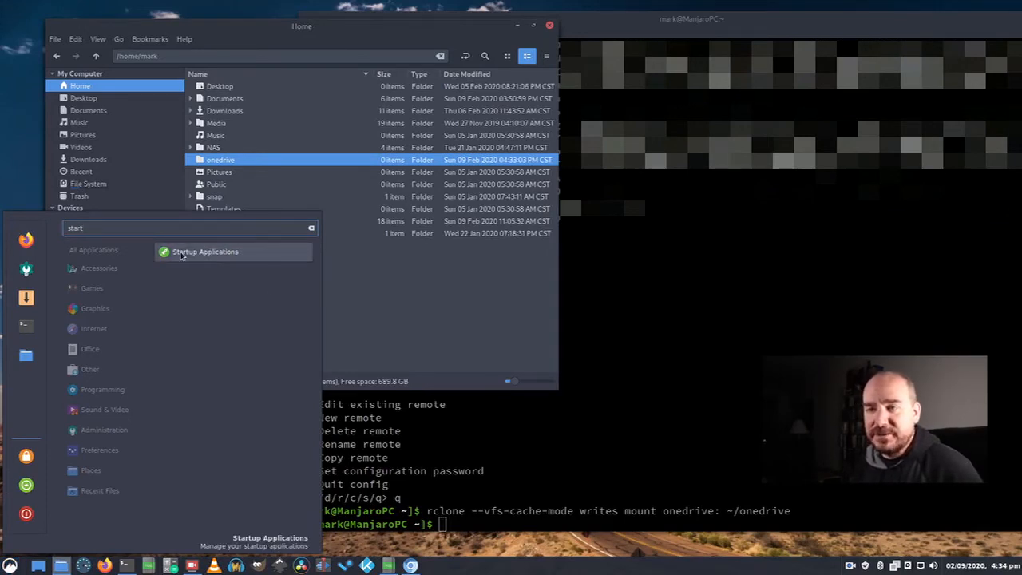
pyautogui.click(204, 252)
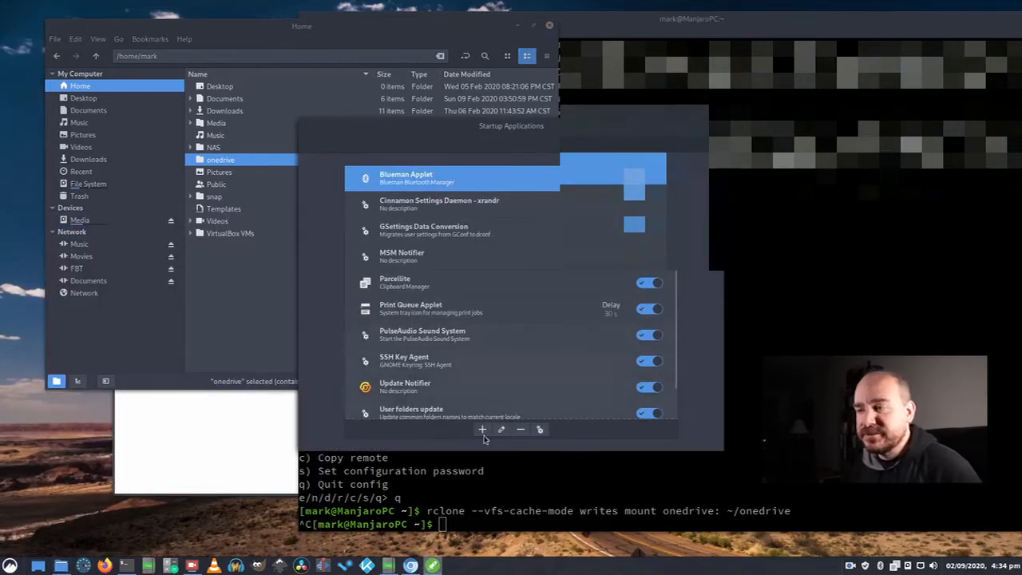
# Begin adding a new startup entry of the Custom command type.
pyautogui.click(482, 429)
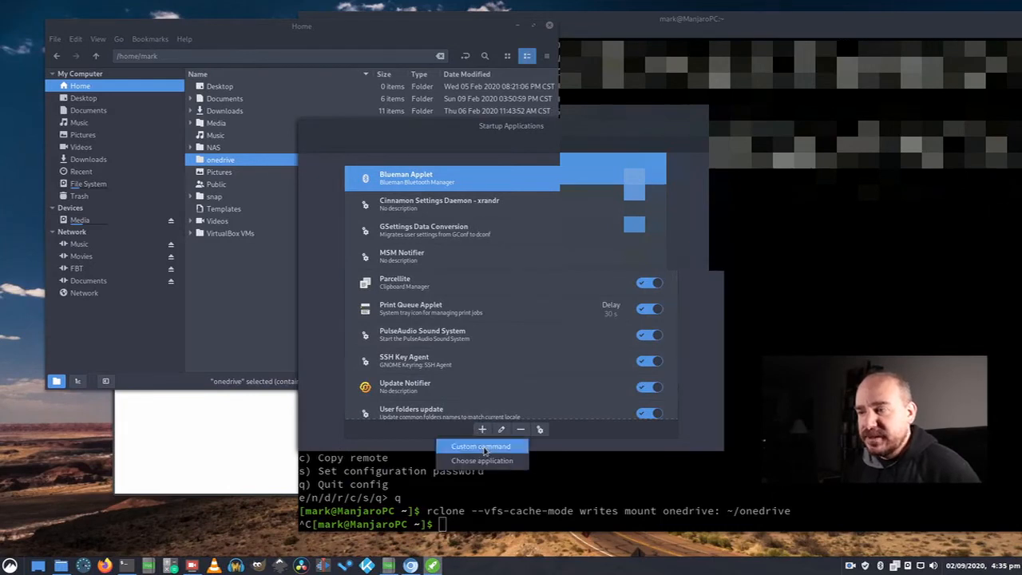
pyautogui.click(479, 446)
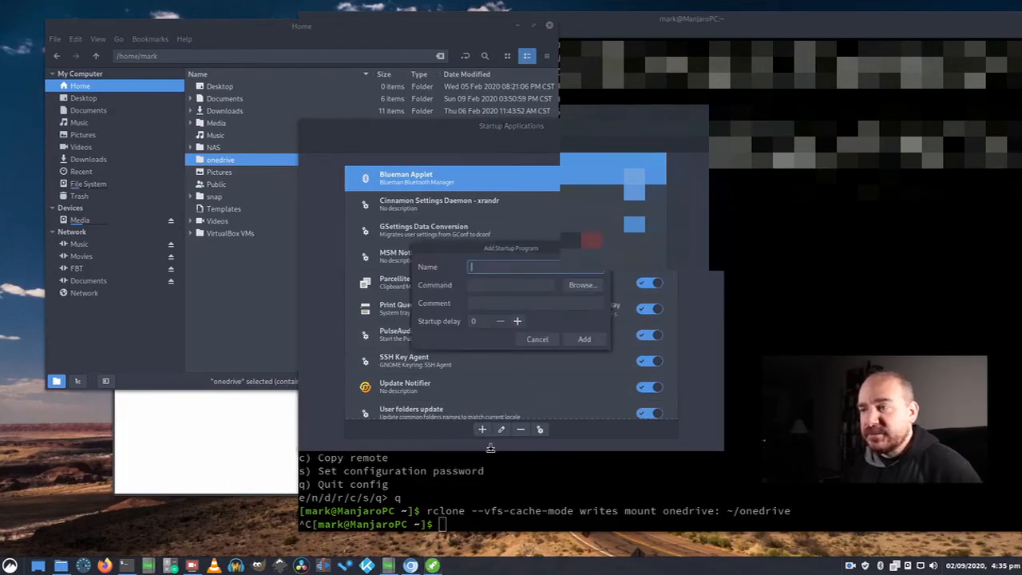
# Name the startup entry 'Mount OneDrive' and enter the sh -c rclone mount command.
pyautogui.write('Onedrive')
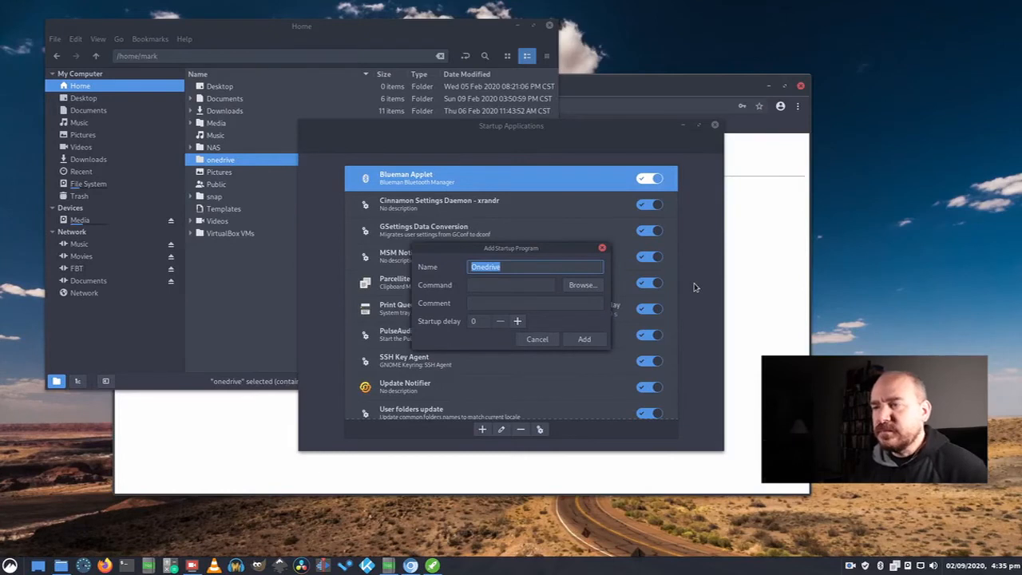
pyautogui.write('Mount')
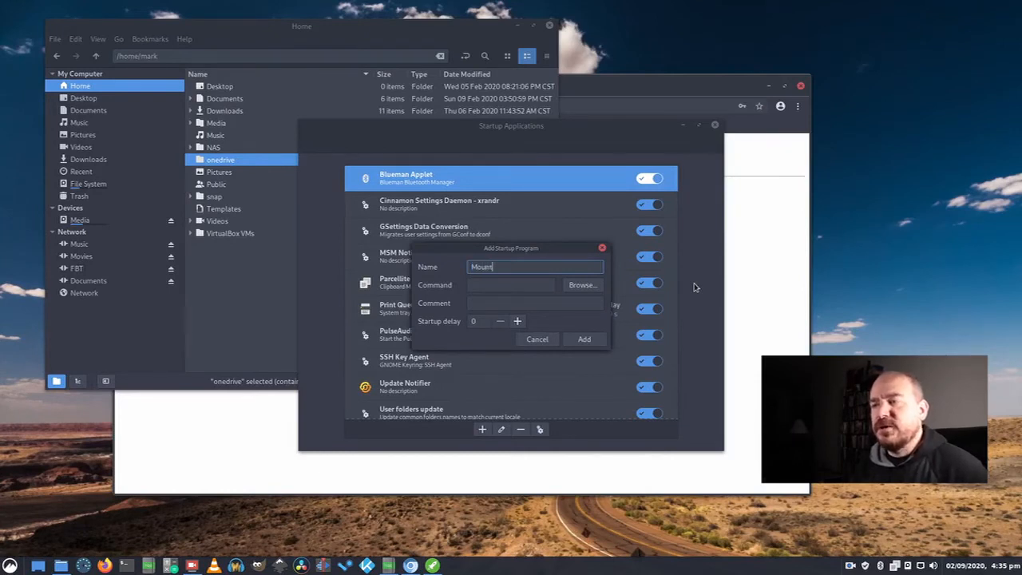
pyautogui.write('Oned')
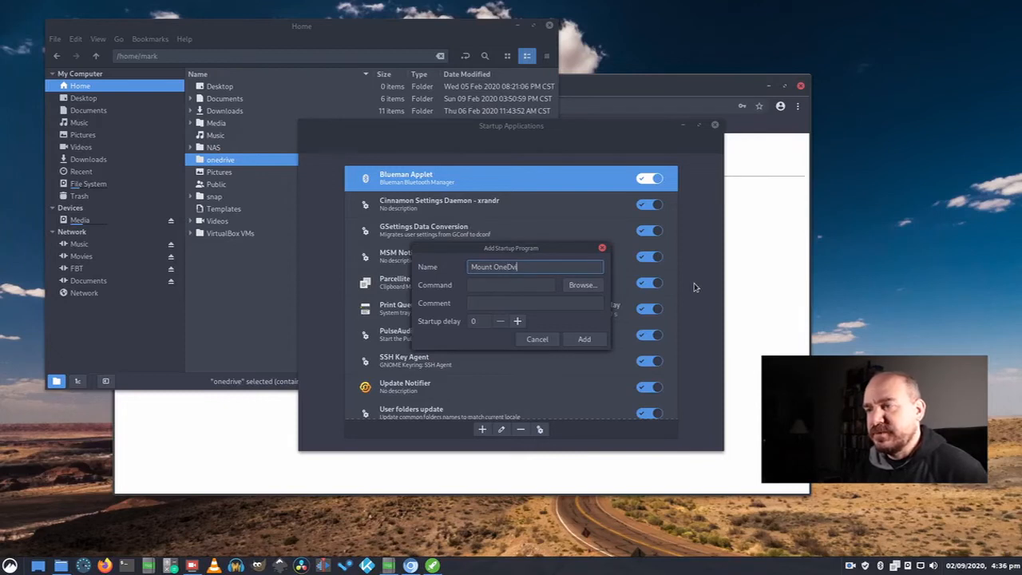
pyautogui.click(511, 284)
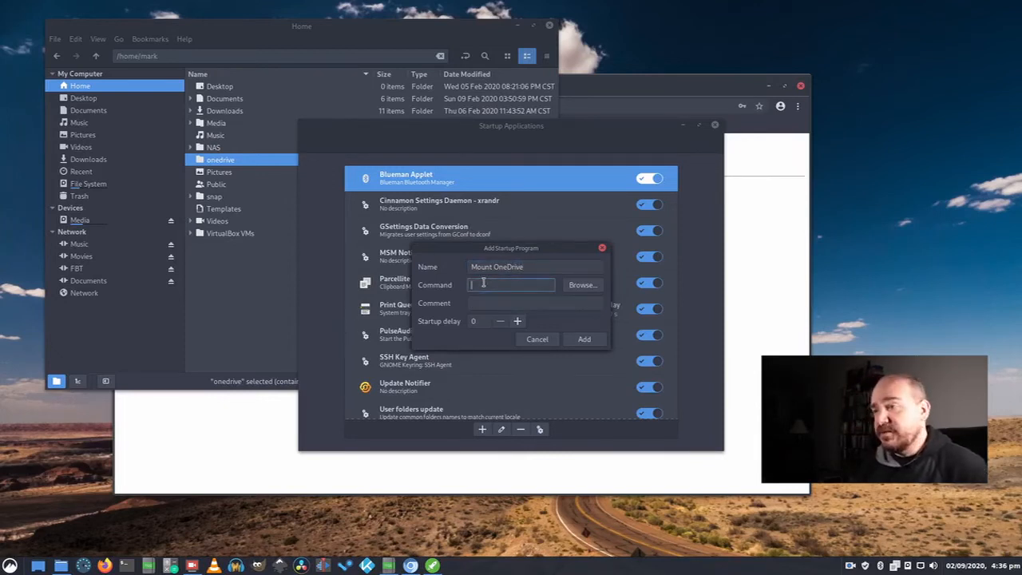
pyautogui.write('sh')
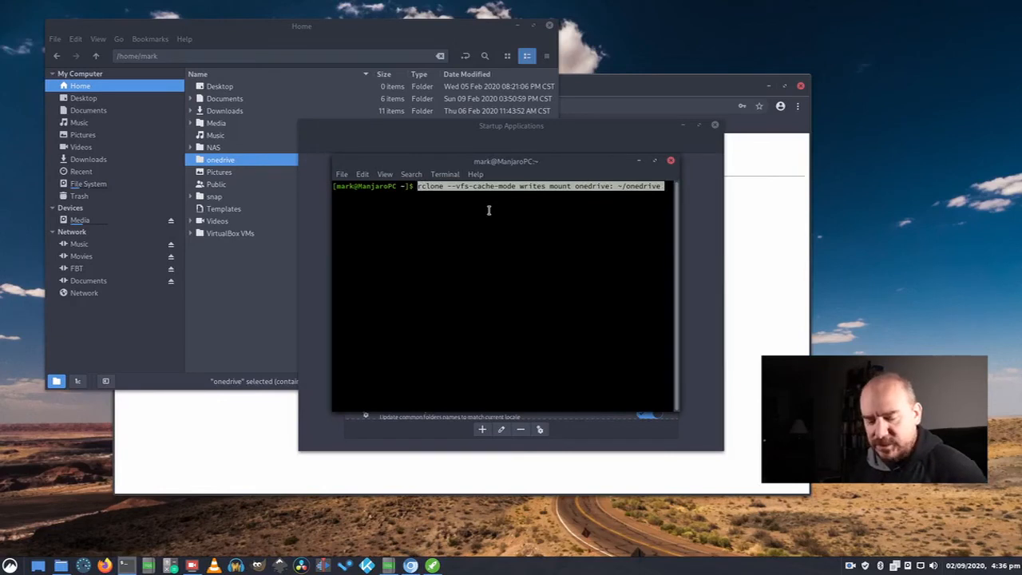
pyautogui.moveTo(585, 146)
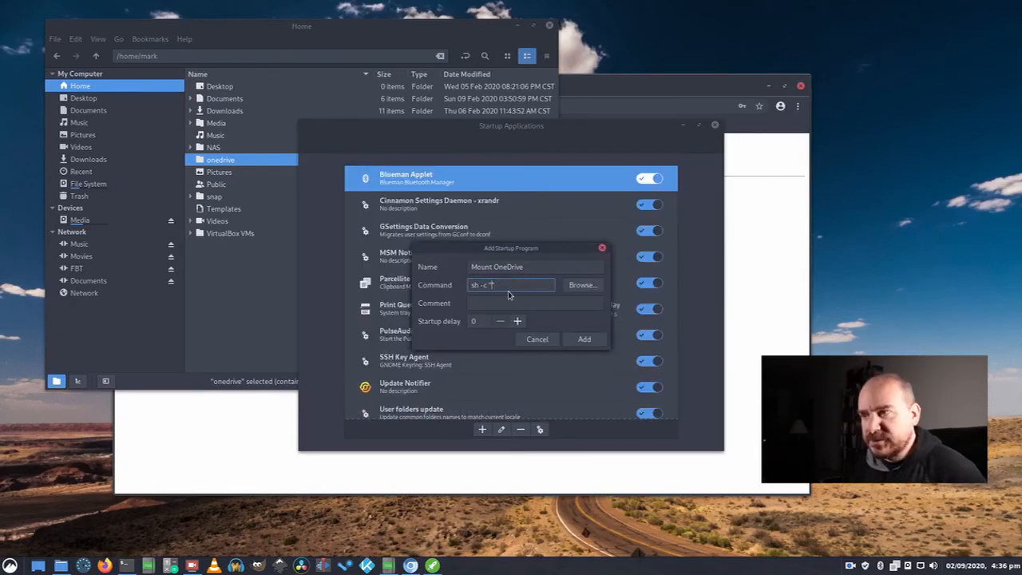
# Comment the entry 'This mounts the onedrive share' and add it to Startup Applications.
pyautogui.click(535, 303)
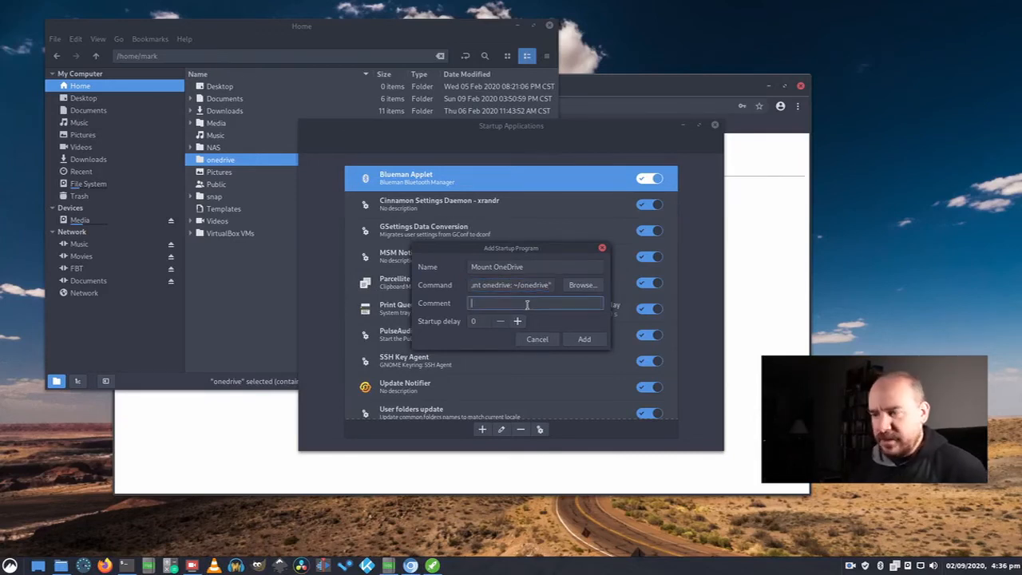
pyautogui.write('This mounts the onedrive share')
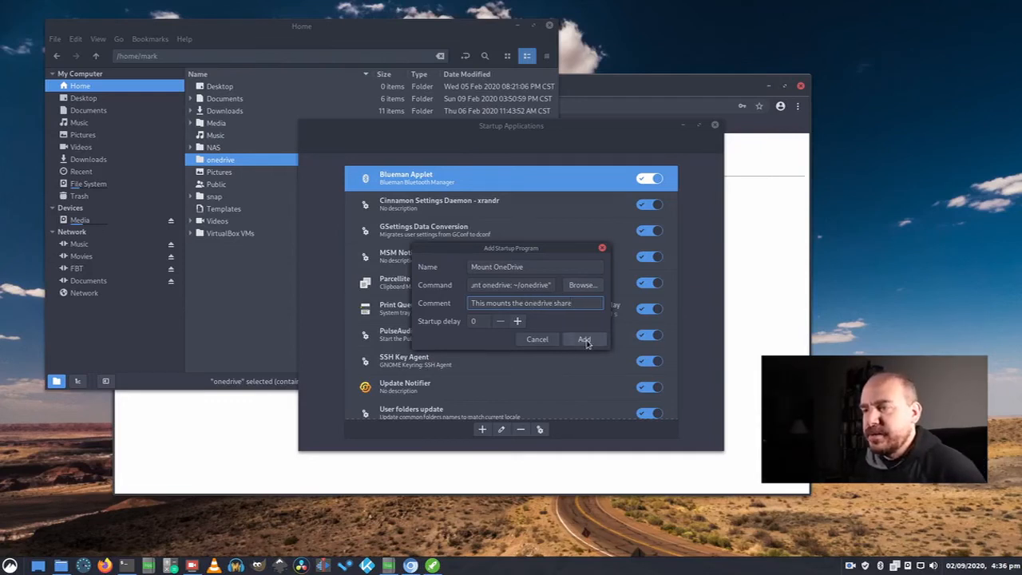
pyautogui.click(584, 338)
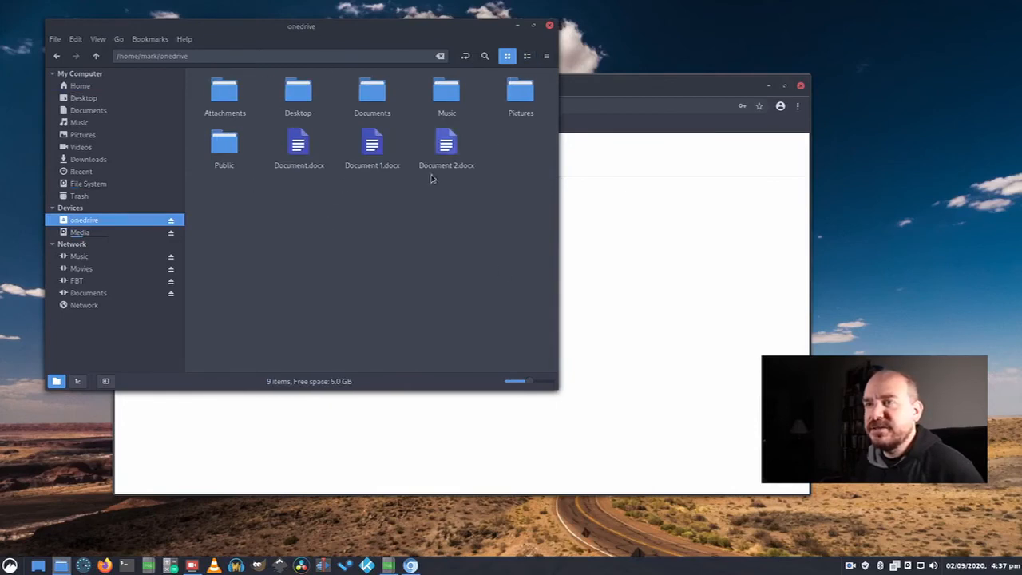
pyautogui.moveTo(637, 204)
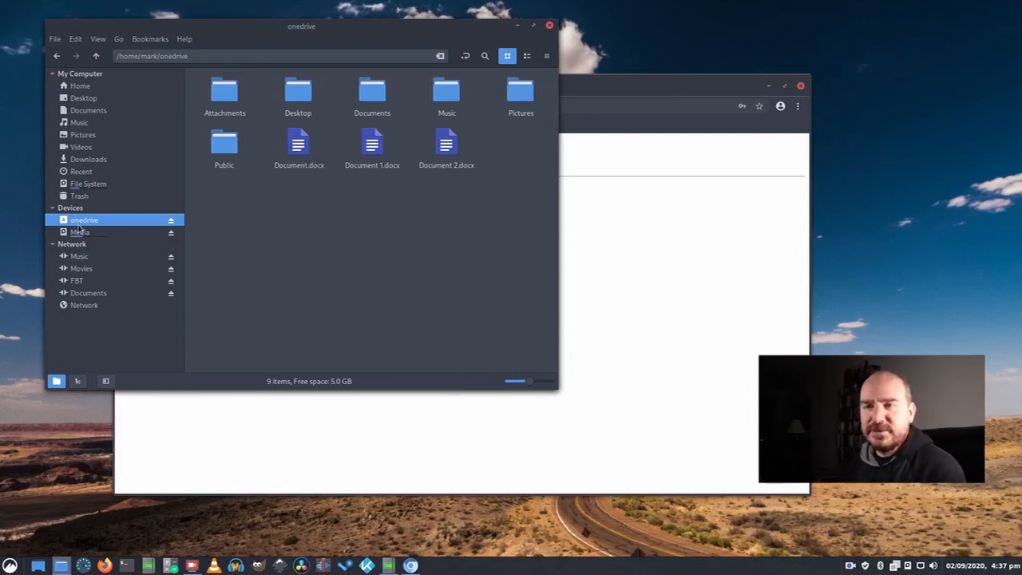
# Browse to the mounted onedrive device in Nemo, listing its folders and .docx files.
pyautogui.click(79, 86)
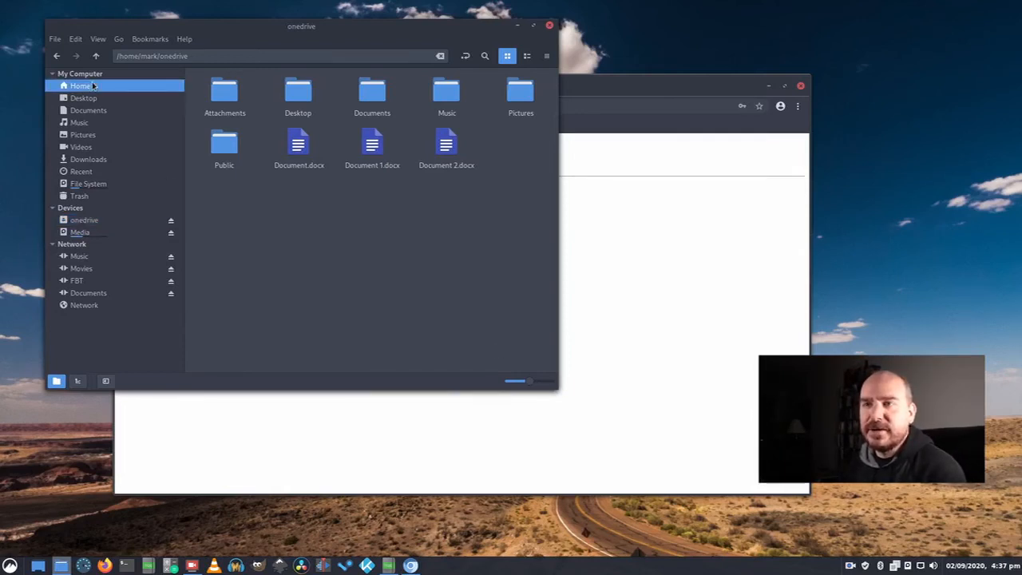
pyautogui.click(83, 220)
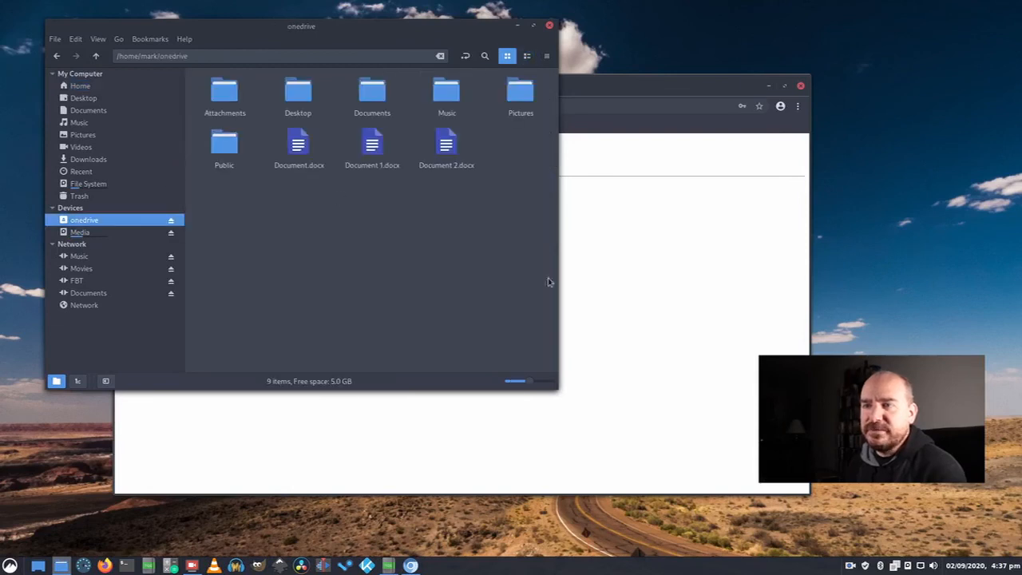